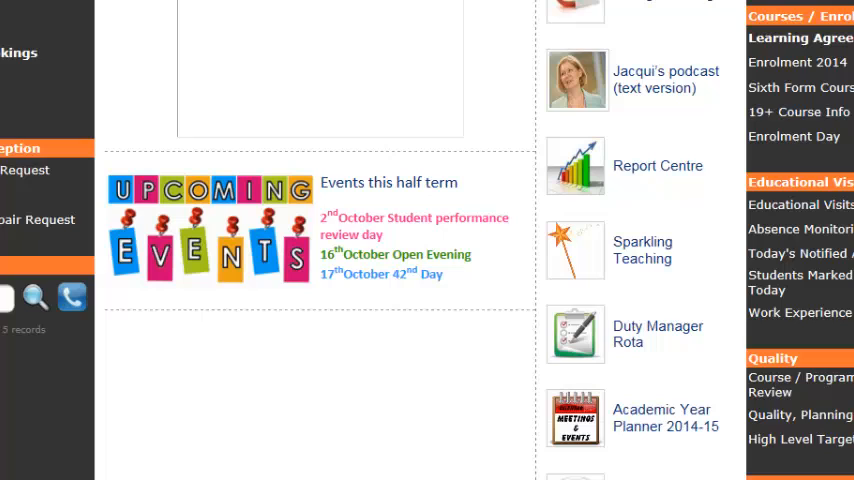
- Scroll down the intranet home page toward the Report Centre link
scroll("down", 3)
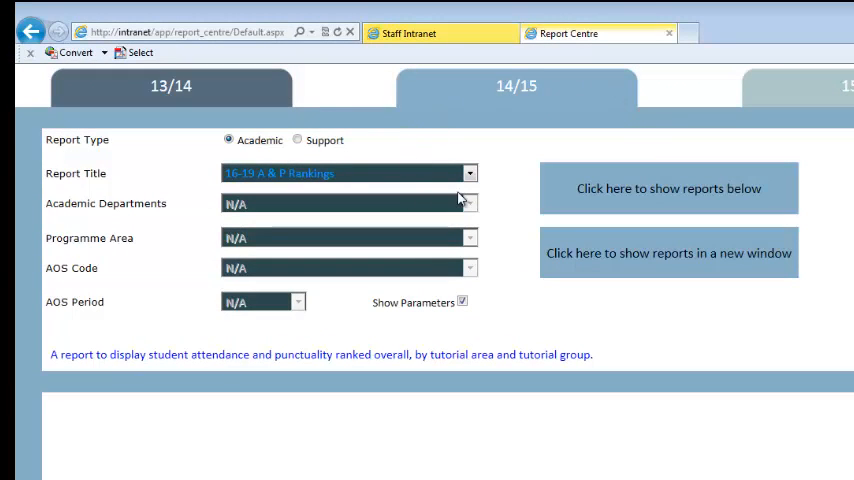
- Set the report title to Attendance and Punctuality by Tutor Group
left_click(470, 172)
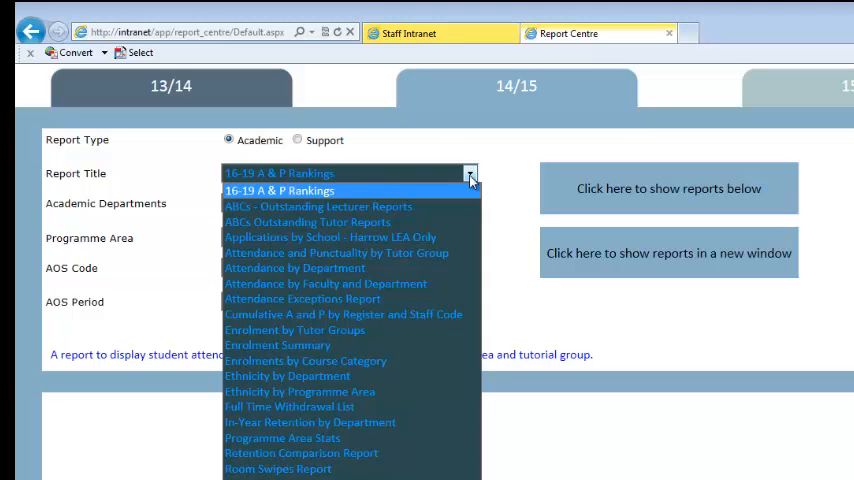
mouse_move(336, 252)
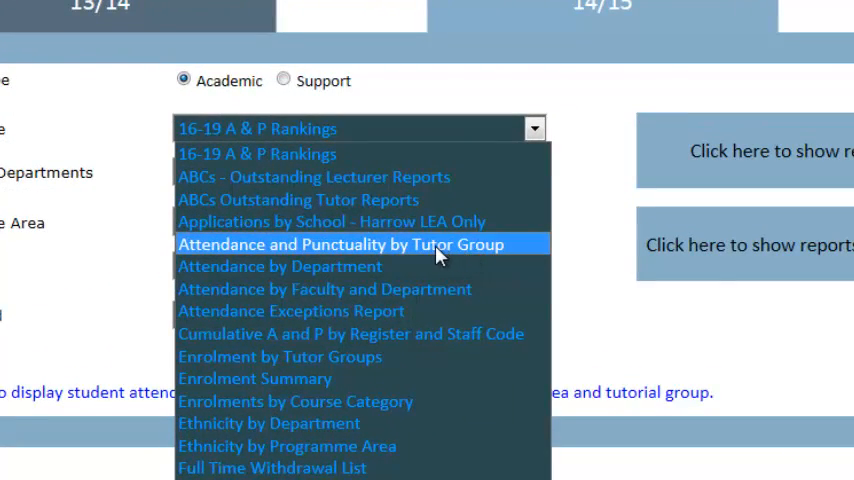
left_click(344, 244)
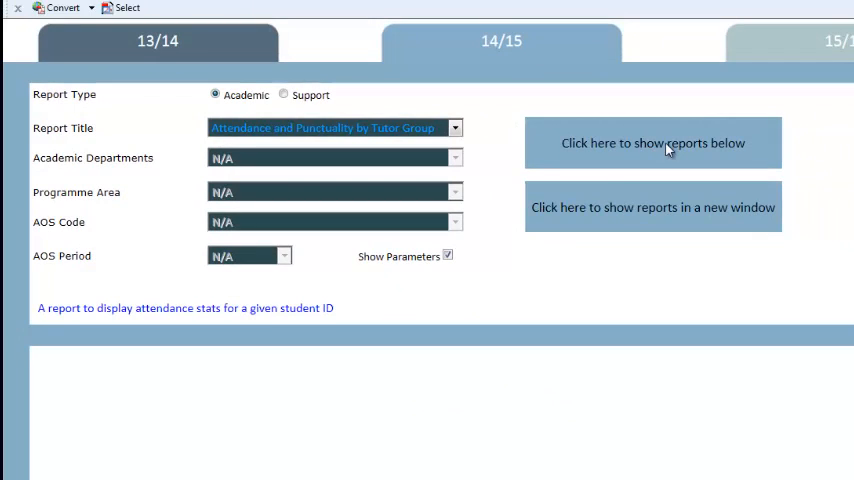
- Run the tutor group attendance report for uvt05, weeks 1 to 8, replacing LA100
left_click(652, 142)
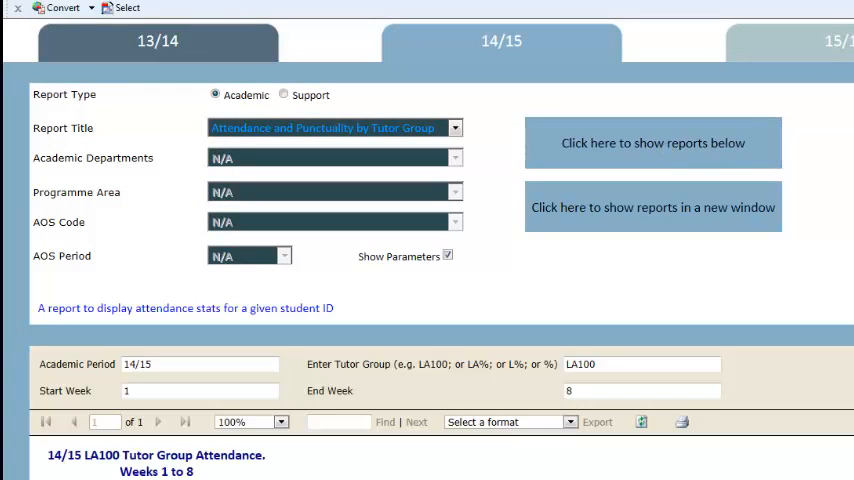
scroll("down", 3)
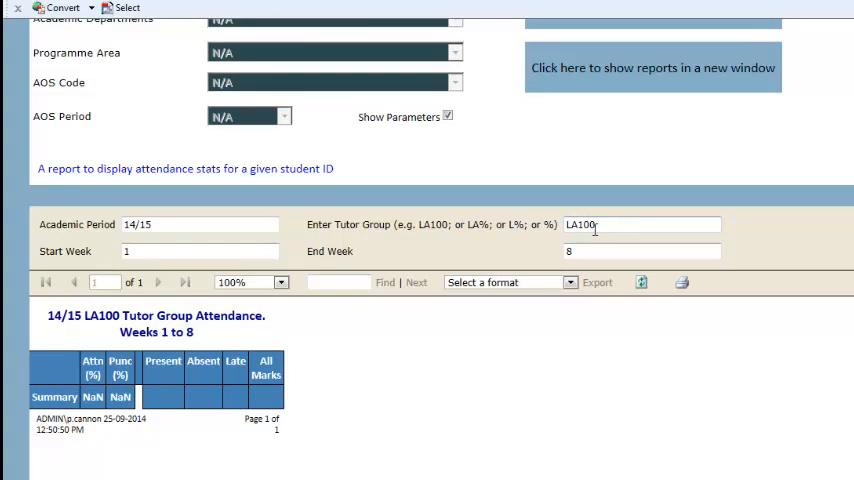
double_click(580, 224)
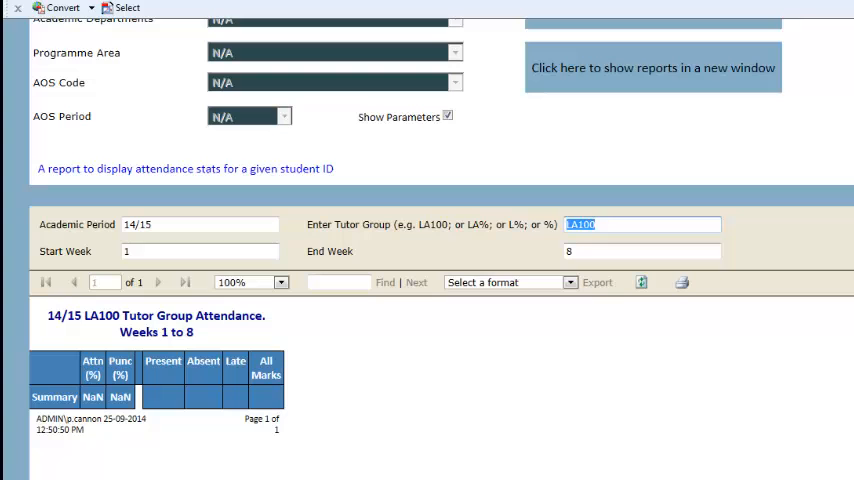
type("uvt05")
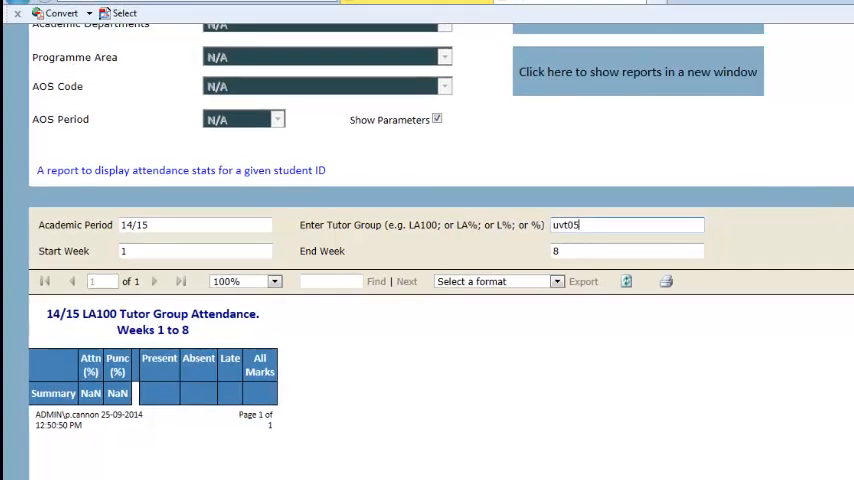
left_click(796, 232)
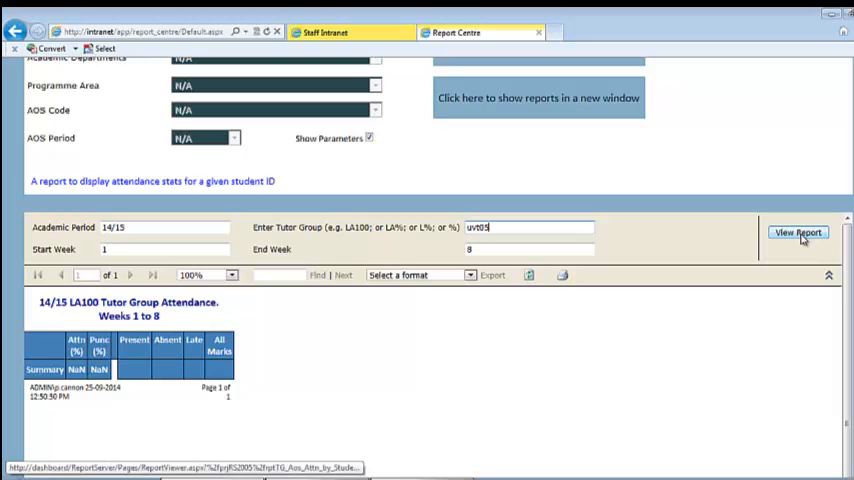
left_click(796, 232)
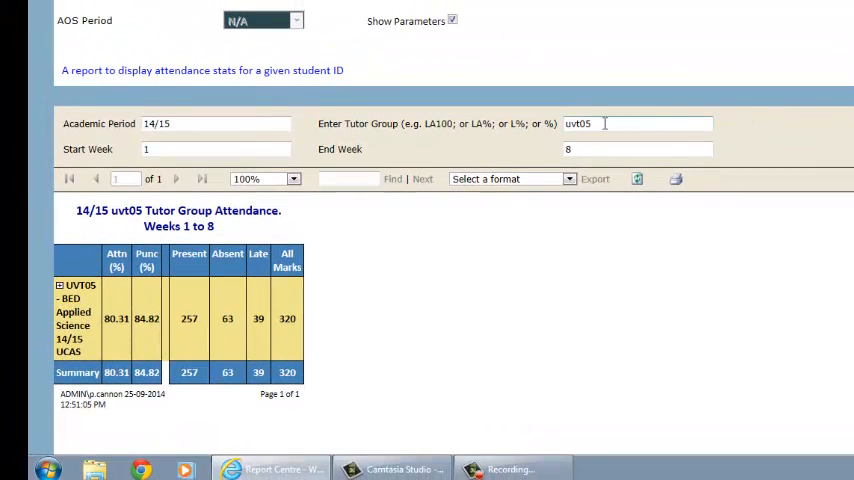
double_click(578, 122)
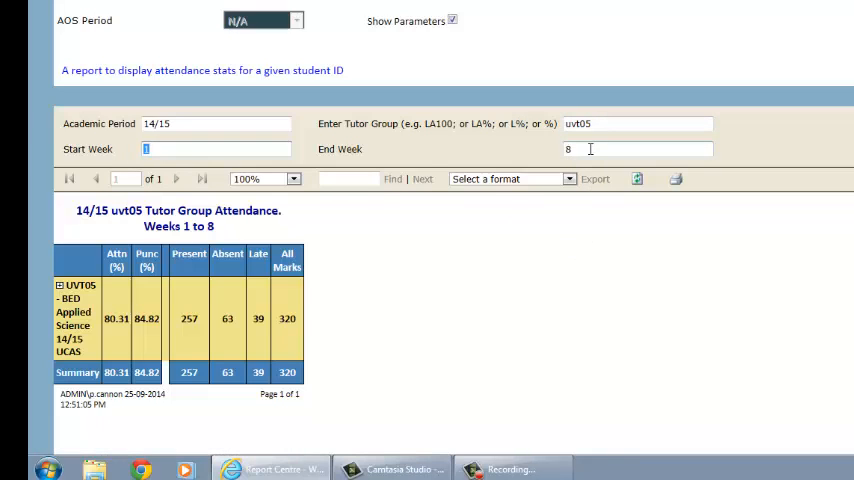
left_click(636, 148)
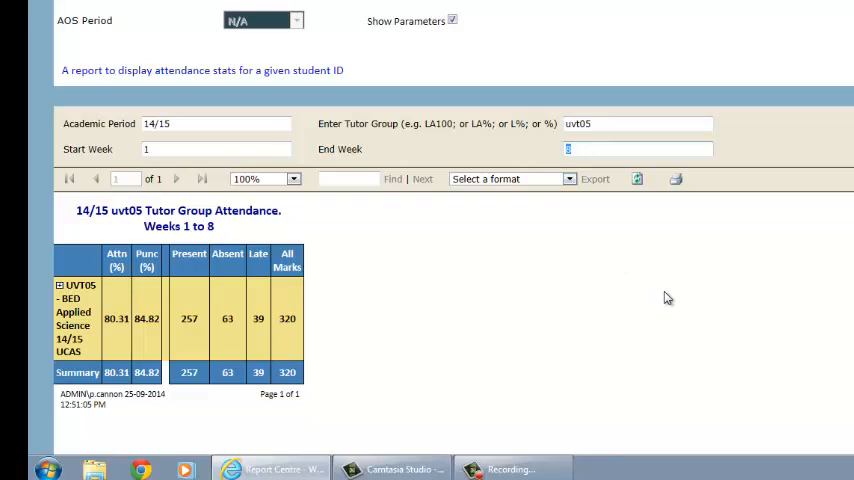
mouse_move(680, 278)
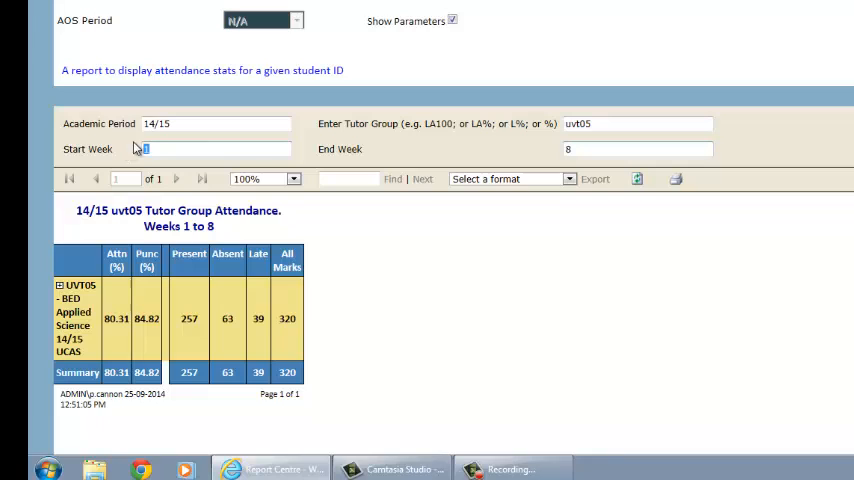
type("8")
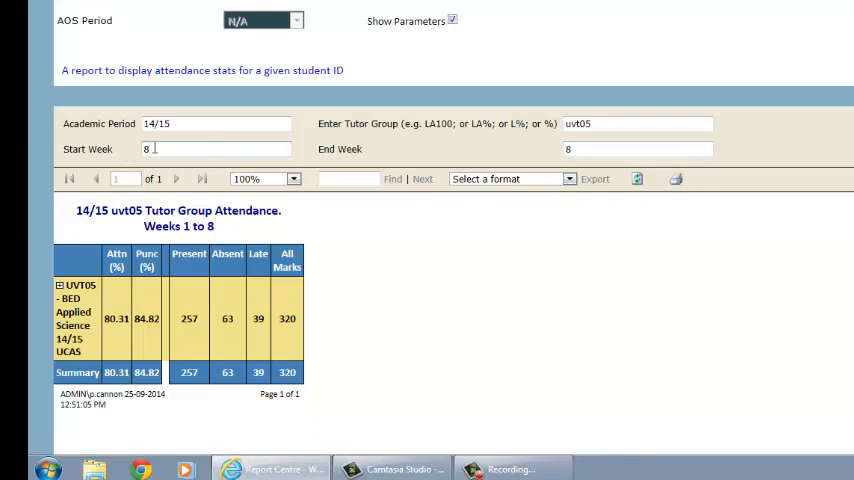
type("1")
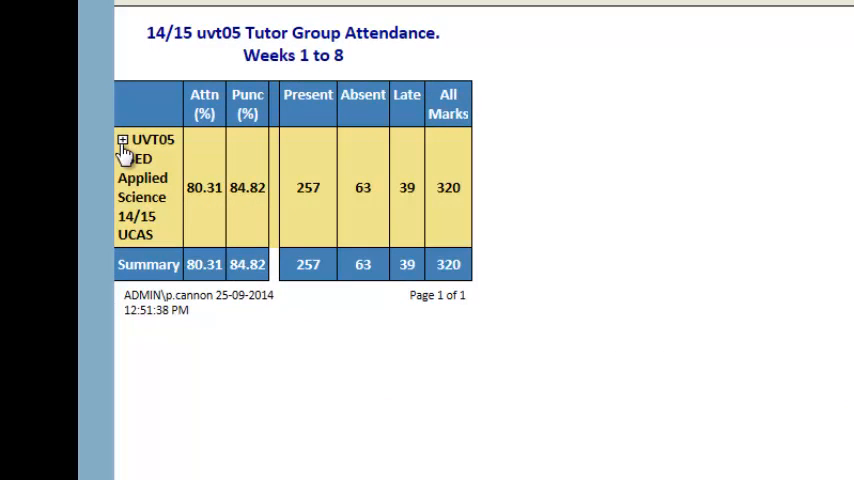
- Expand the UVT05 group row into individual student attendance rows and review them
left_click(120, 140)
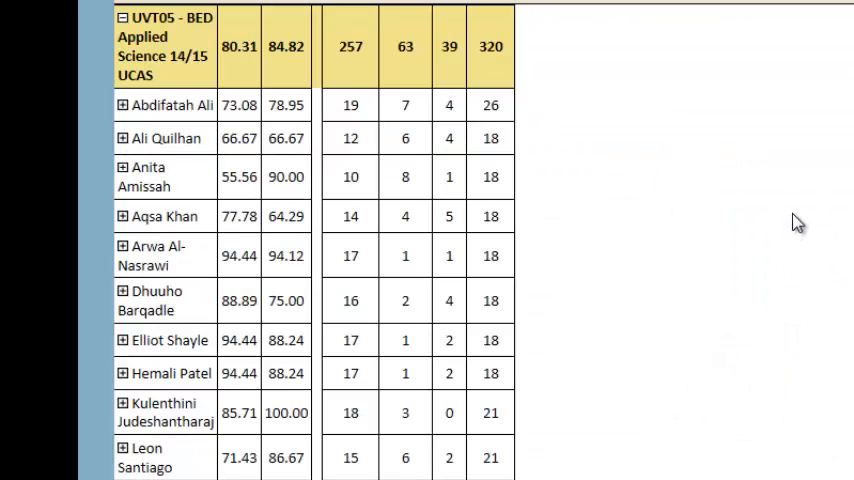
scroll("down", 3)
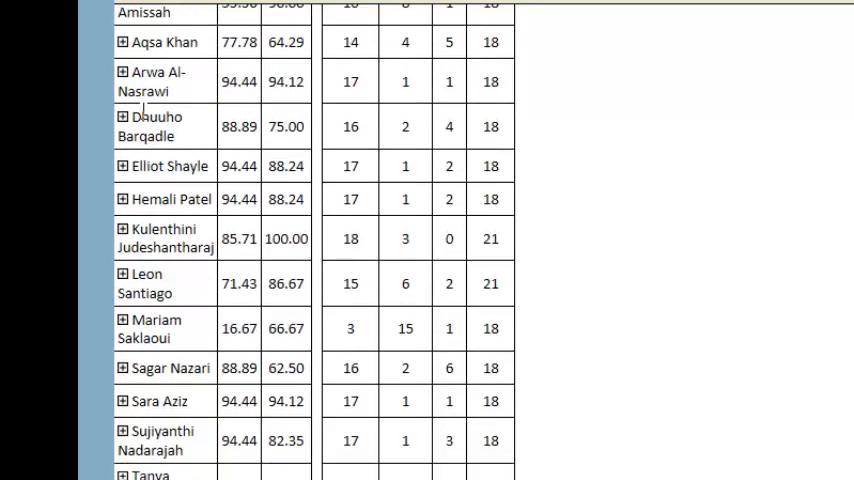
scroll("down", 3)
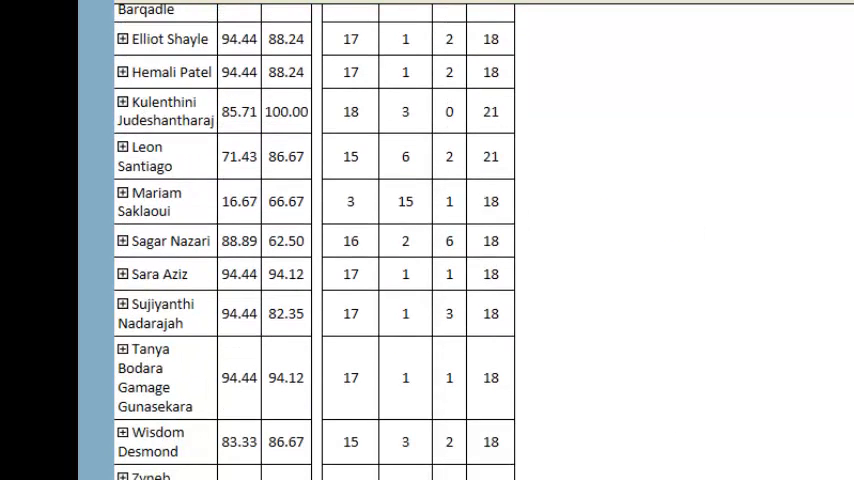
scroll("down", 3)
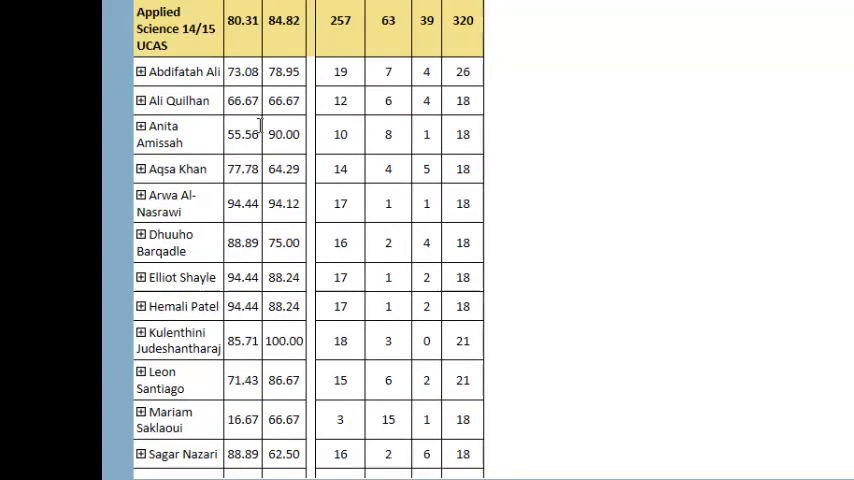
scroll("down", 3)
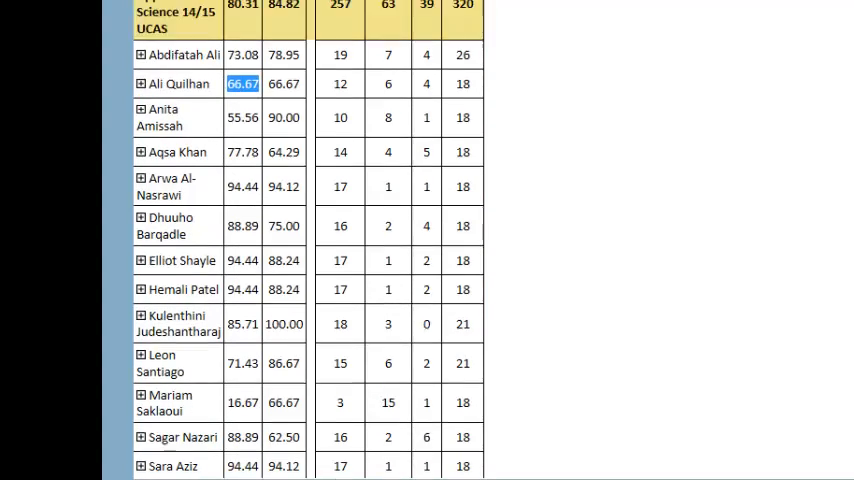
- Export the uvt05 attendance report in Excel format
left_click(616, 64)
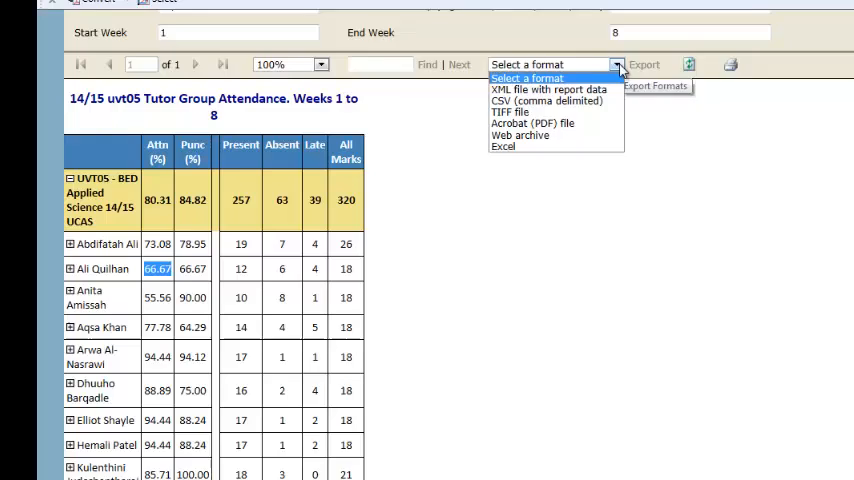
left_click(502, 146)
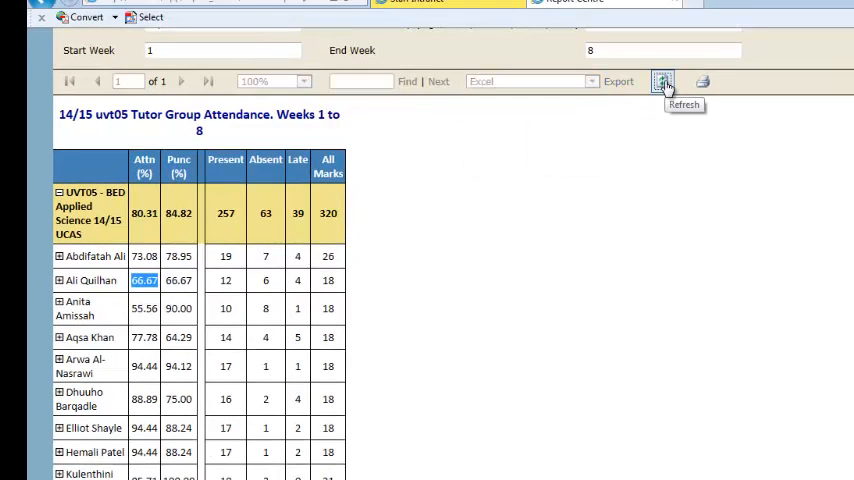
left_click(664, 80)
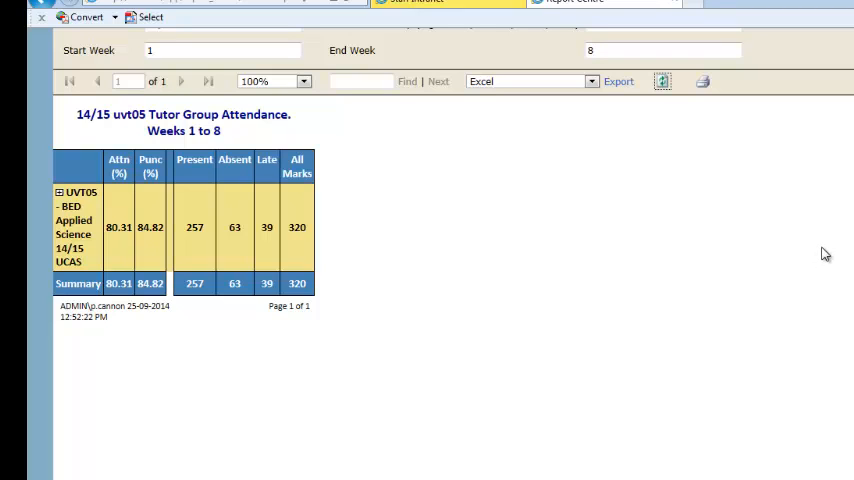
mouse_move(736, 300)
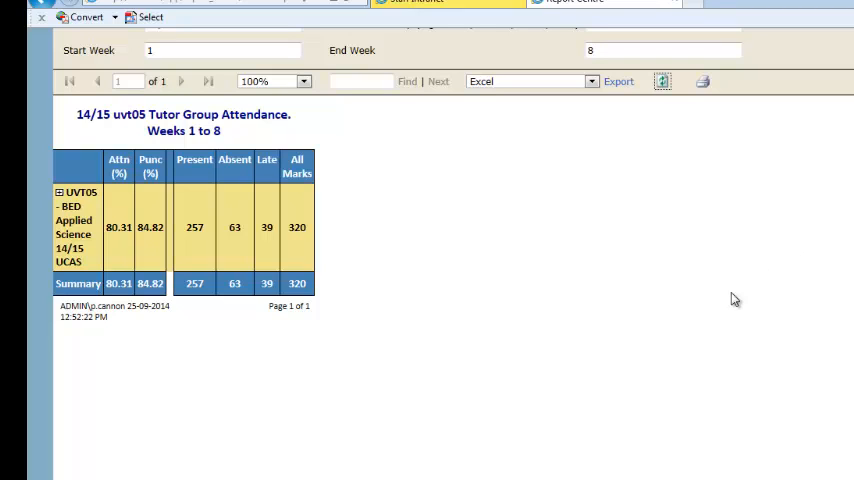